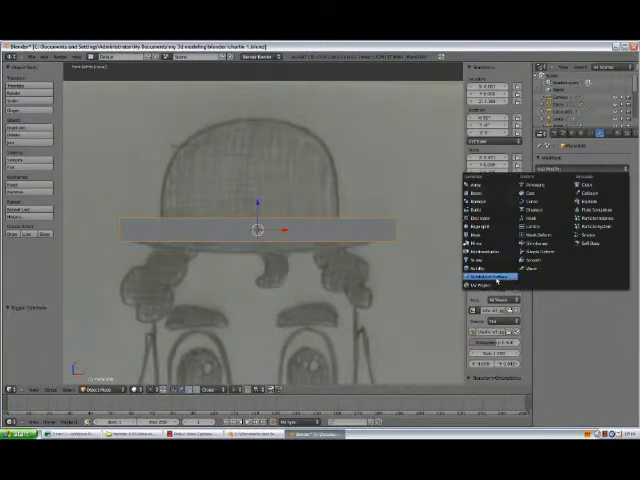
- Add a Subdivision Surface modifier to the flat hat-brim plane traced over the sketch
left_click(488, 274)
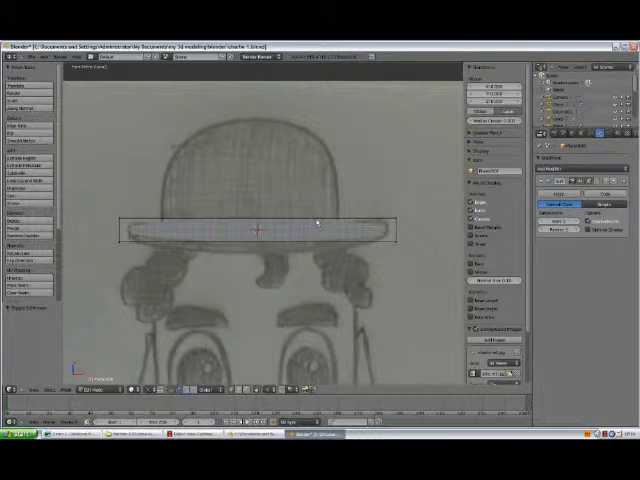
- Insert loop cuts near both brim ends and select the middle faces for the crown
left_click(250, 232)
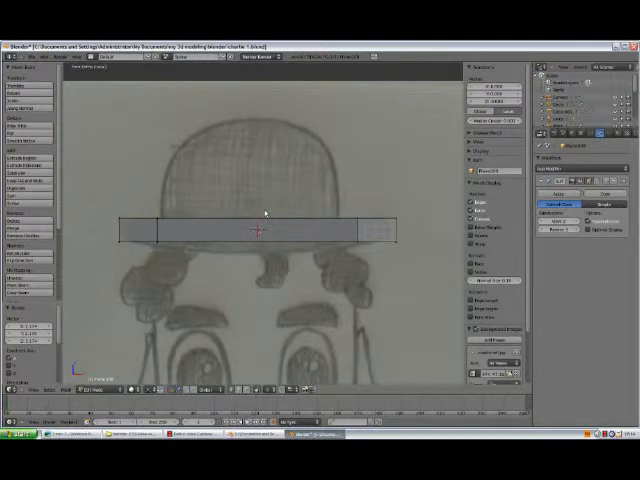
left_click(265, 235)
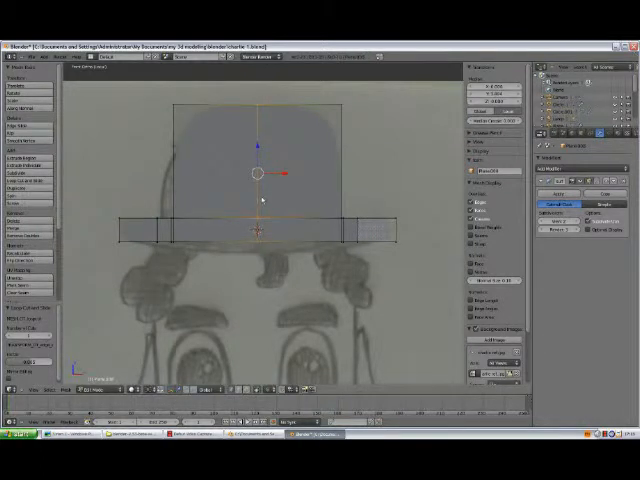
mouse_move(253, 210)
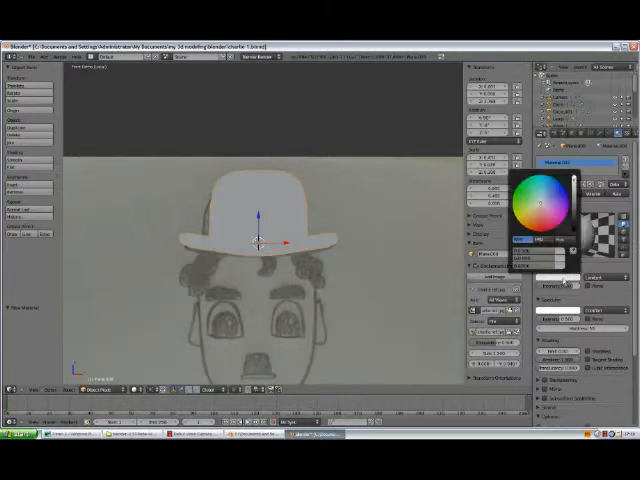
- Create a new material for the bowler hat with a black diffuse colour
left_click(545, 205)
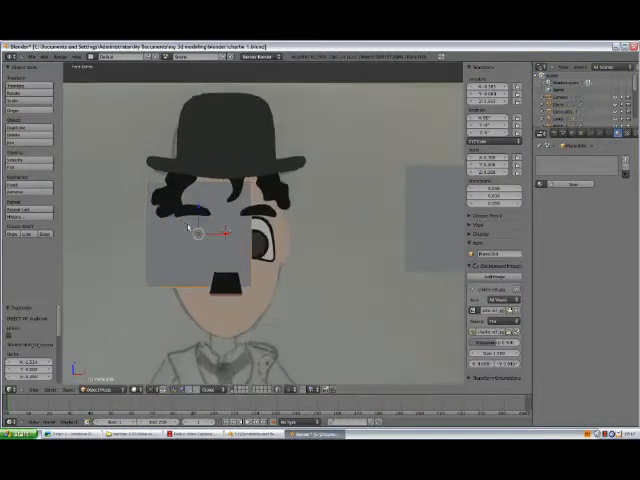
- Scale and position the new plane over the character's left eye
key("z")
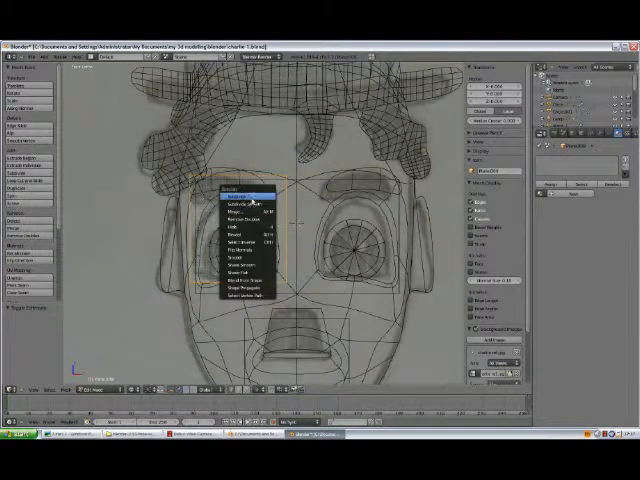
- Subdivide the eyelid plane mesh using the Specials menu Subdivide
left_click(240, 189)
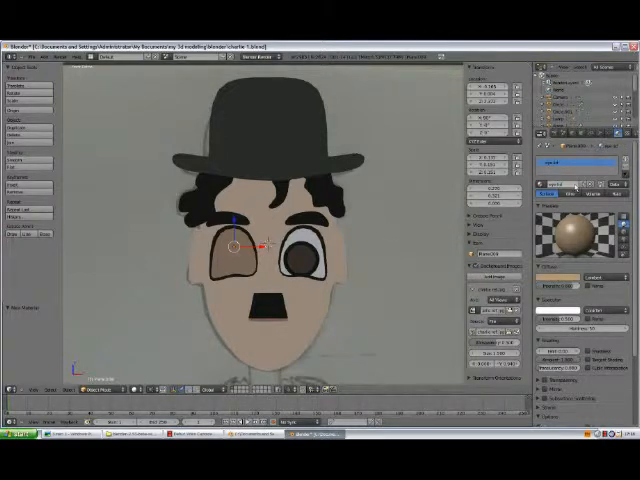
- Add a plane for the moustache and create a new material for it
key("z")
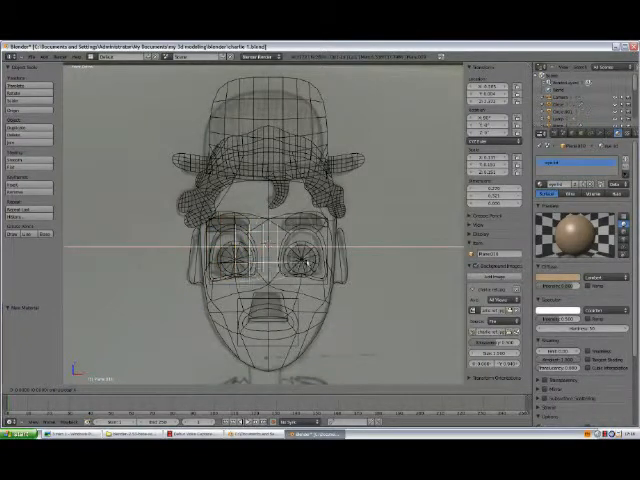
left_click(300, 262)
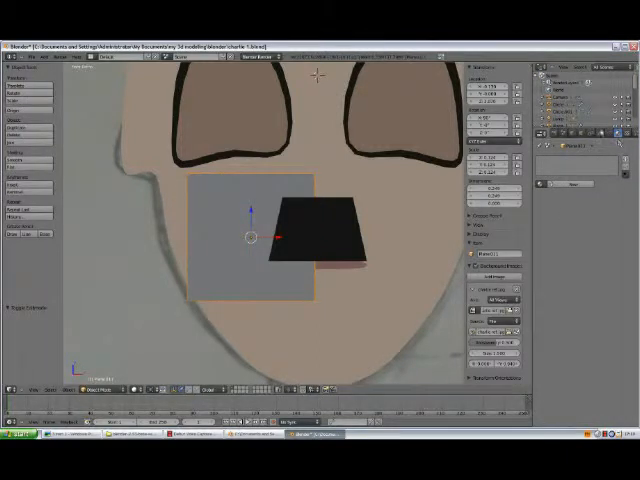
- Shrink a small tooth plane under the moustache and add a Mirror modifier with Merge and Clipping
left_click(495, 170)
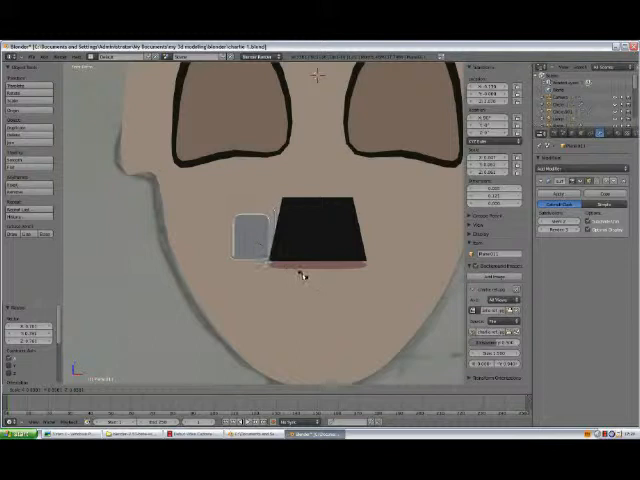
left_click(251, 230)
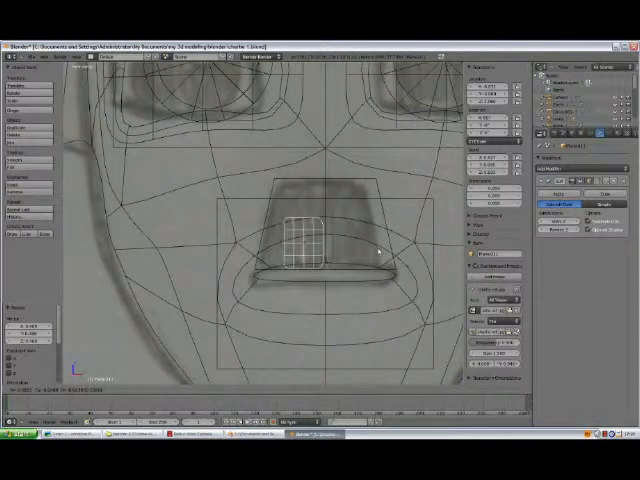
- Subdivide the tooth plane in wireframe view and move its vertices beneath the moustache
left_click(290, 245)
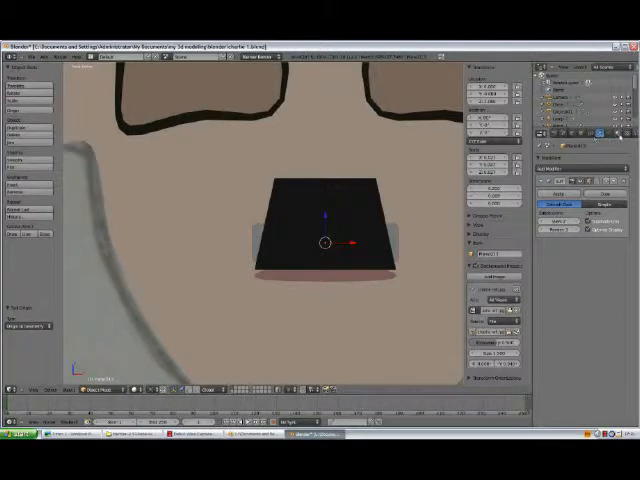
- Move the tooth plane behind the moustache in solid Object Mode so only edges peek out
left_click(576, 185)
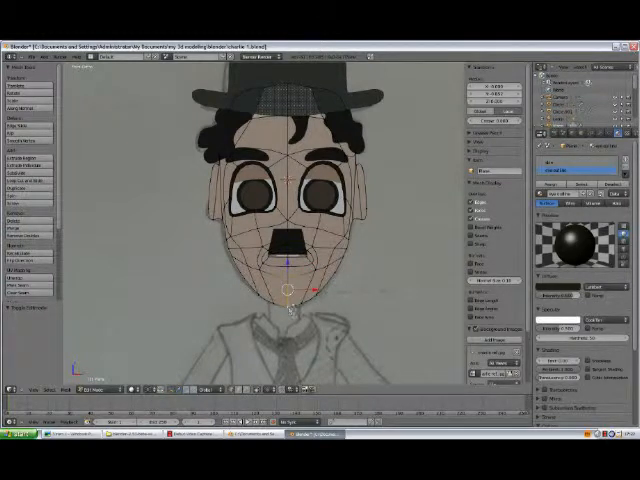
- Place the 3D cursor at the pivot spot and set the origin to 3D Cursor
right_click(290, 290)
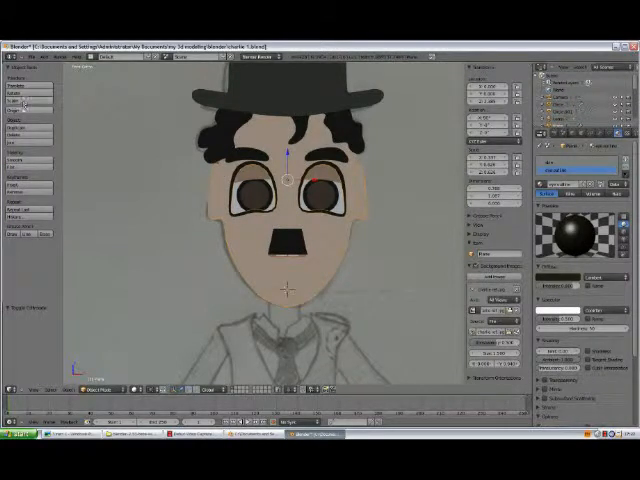
left_click(18, 93)
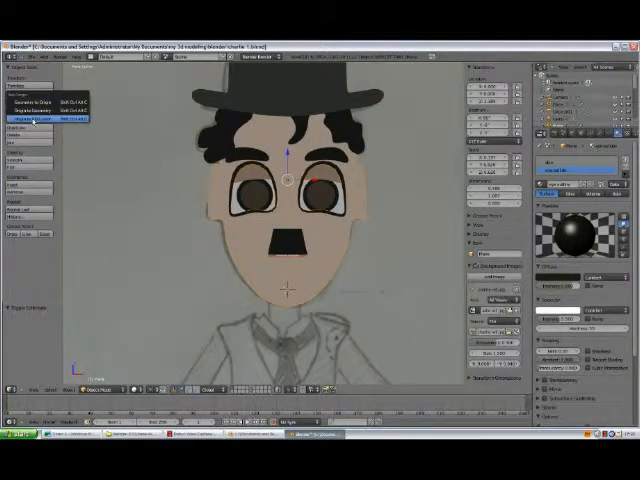